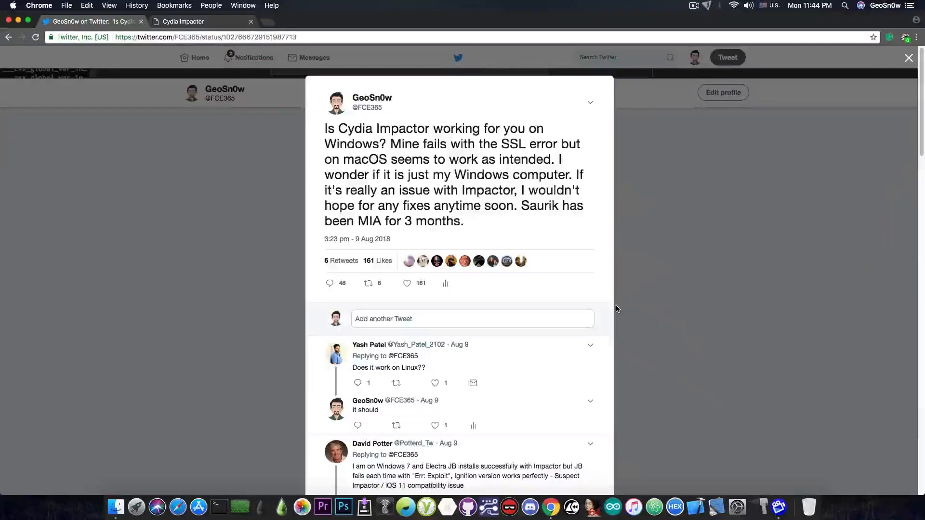
Read the Twitter replies about Impactor's SSL error on Windows, then switch to the Finder desktop.
scroll("down", 3)
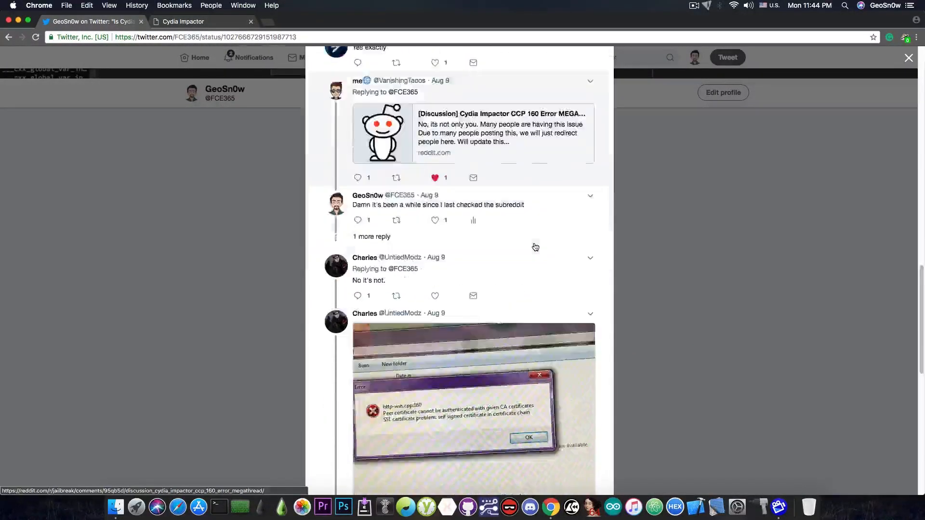
left_click(474, 406)
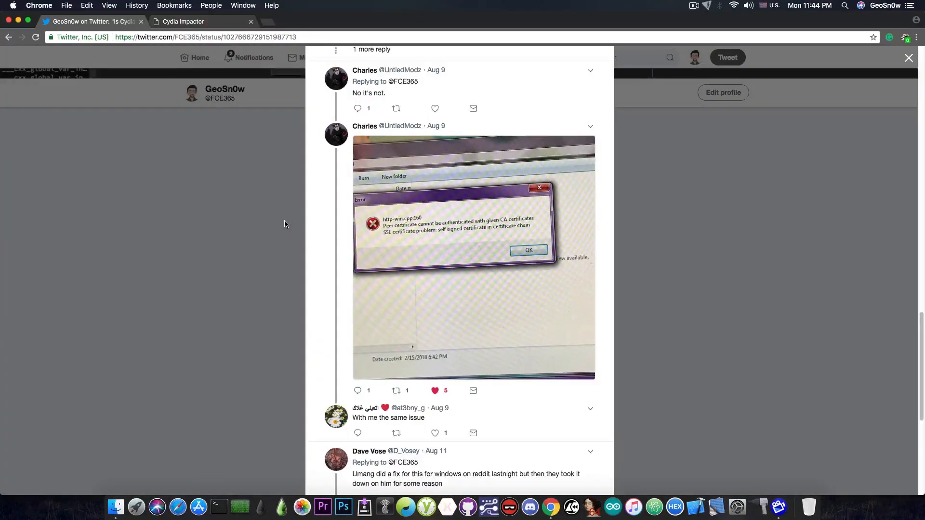
scroll("up", 3)
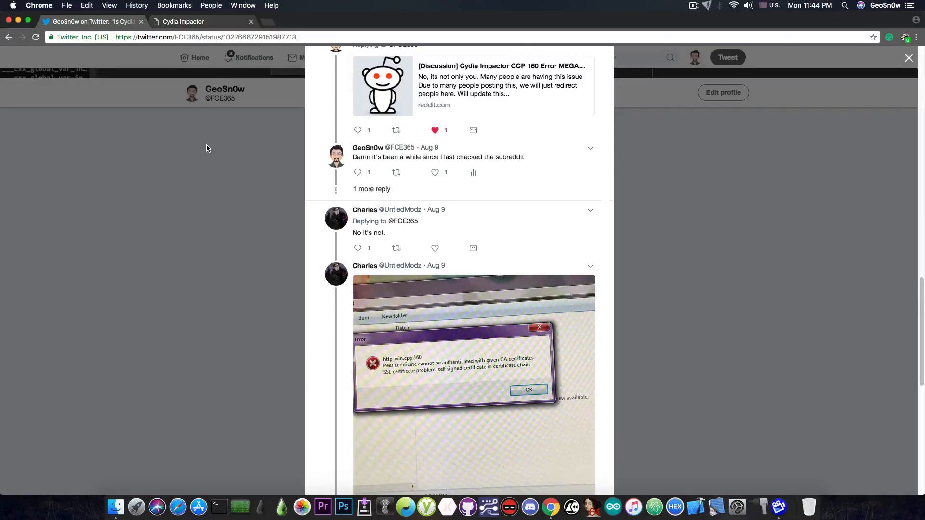
left_click(183, 21)
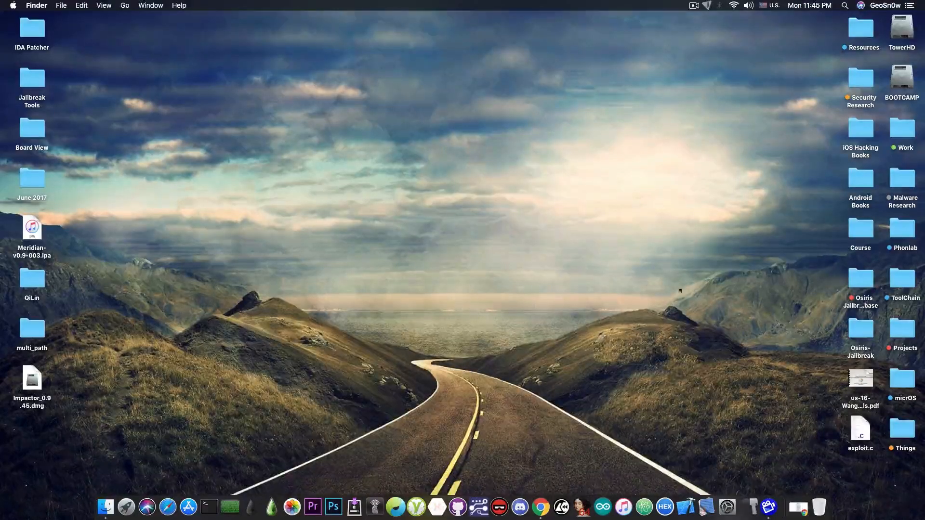
mouse_move(751, 491)
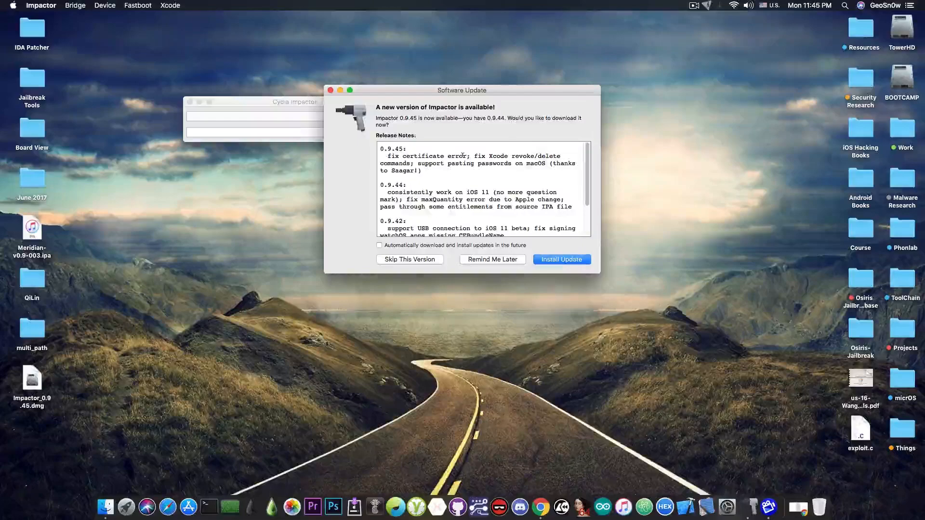
mouse_move(430, 173)
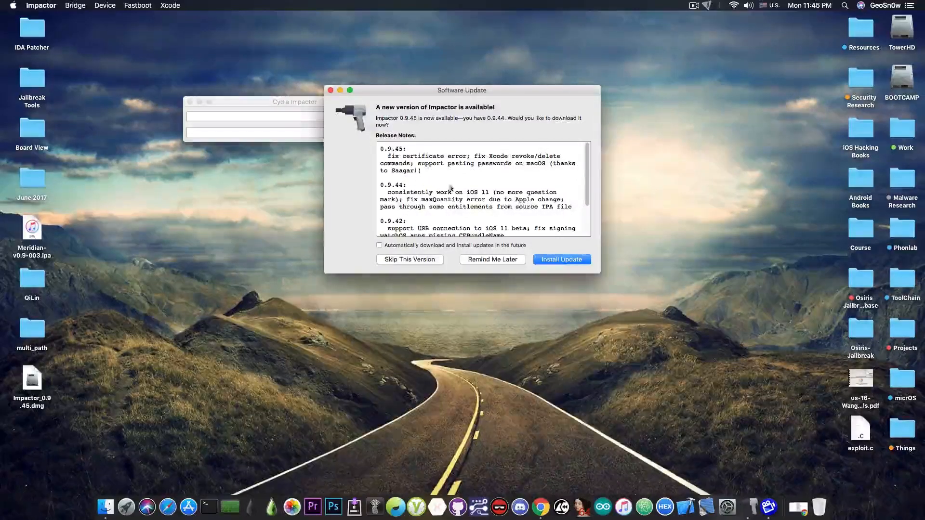
Start downloading and installing the Impactor 0.9.45 update from the Software Update dialog.
left_click(561, 259)
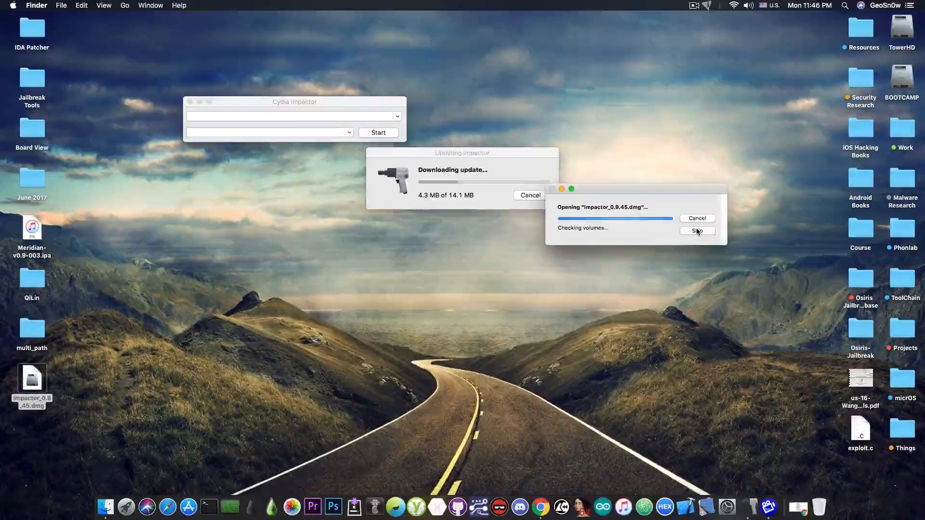
Skip the disk image verification and dismiss the Impactor dmg prompt so the update is ready to install.
left_click(698, 230)
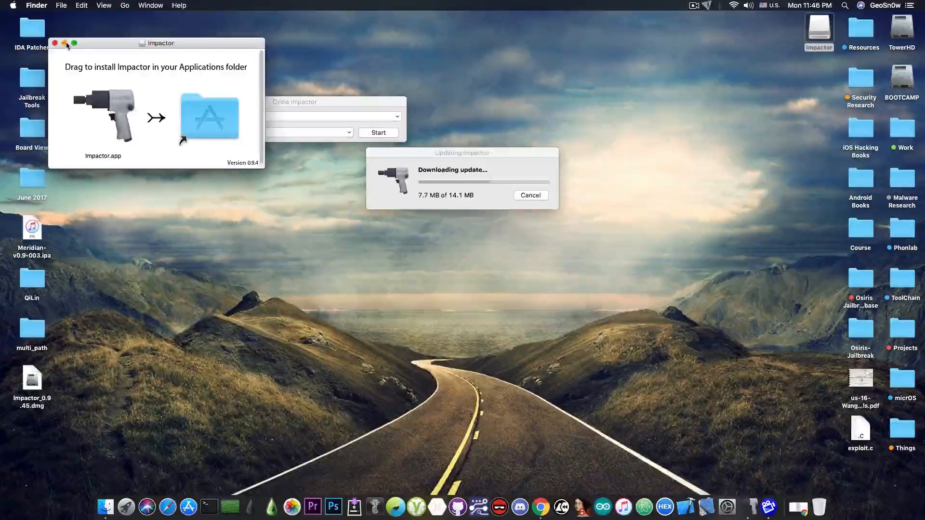
left_click(55, 43)
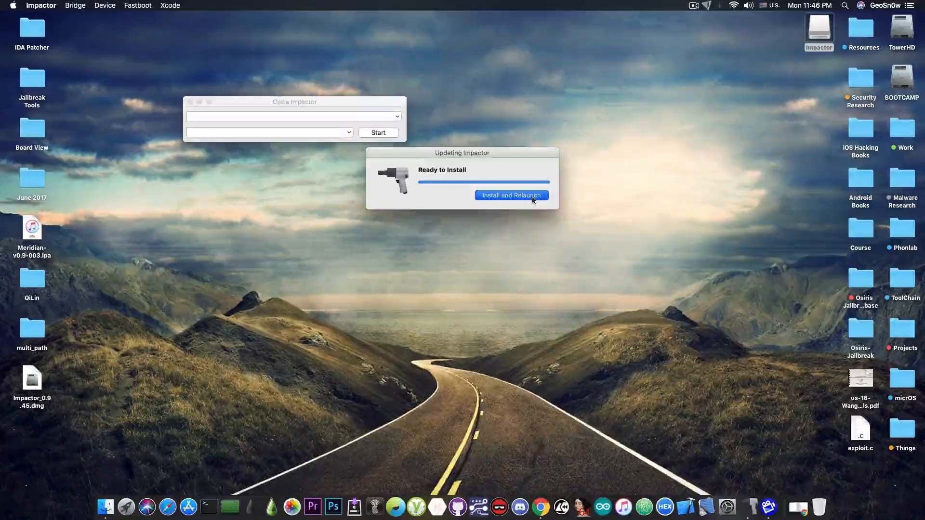
Install and relaunch as 0.9.45, confirm 'You're up-to-date!' via Check for Updates, and return to Chrome.
left_click(511, 196)
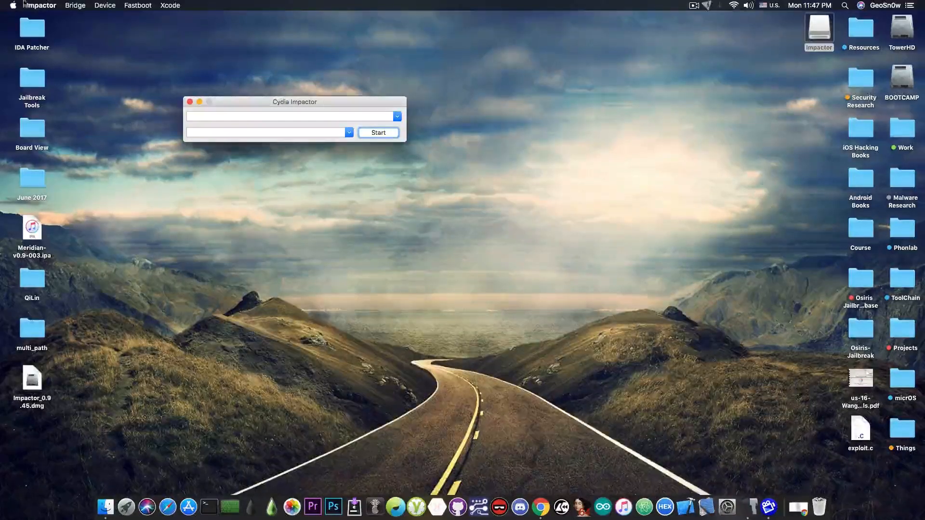
left_click(378, 132)
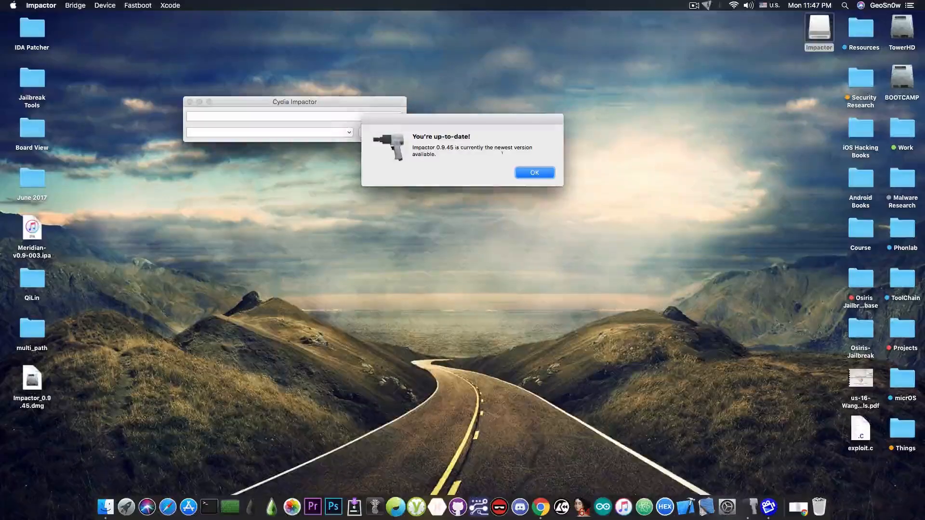
left_click(534, 173)
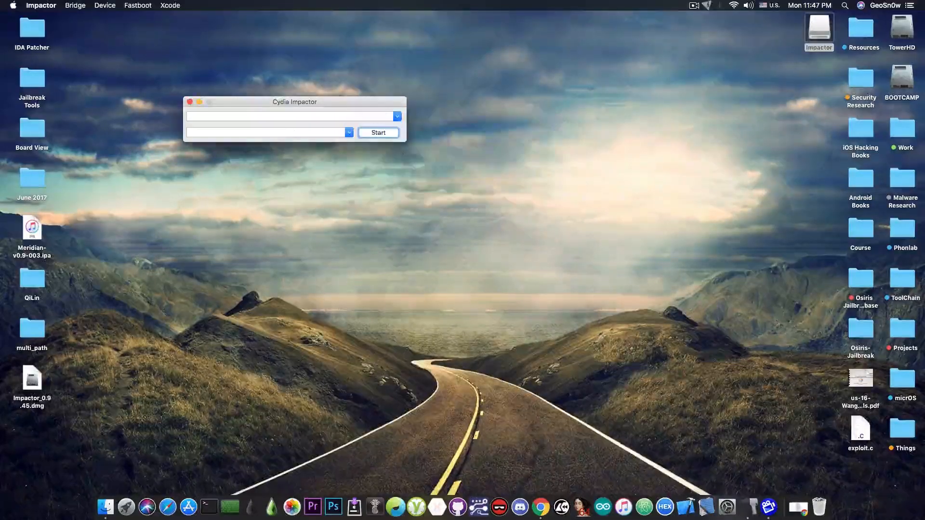
left_click(191, 102)
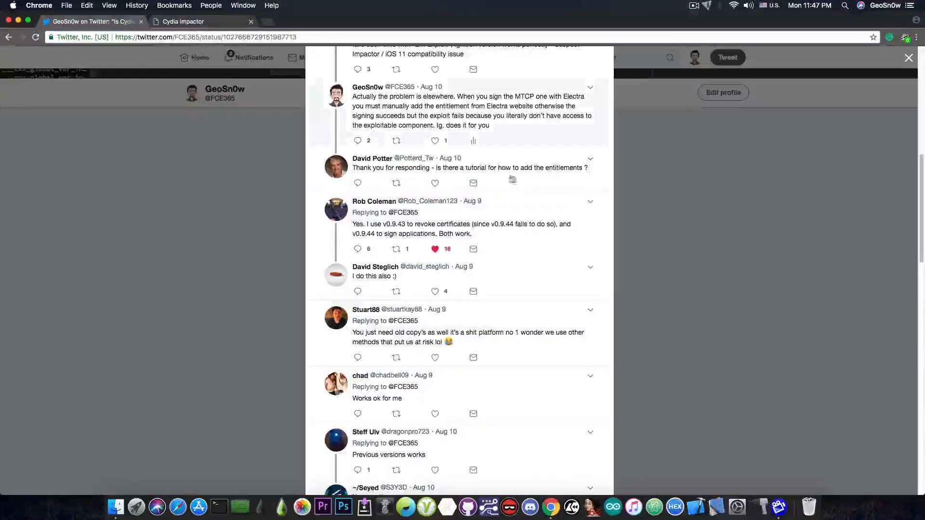
Scroll the thread back up to the original tweet asking whether Impactor works on Windows.
scroll("up", 3)
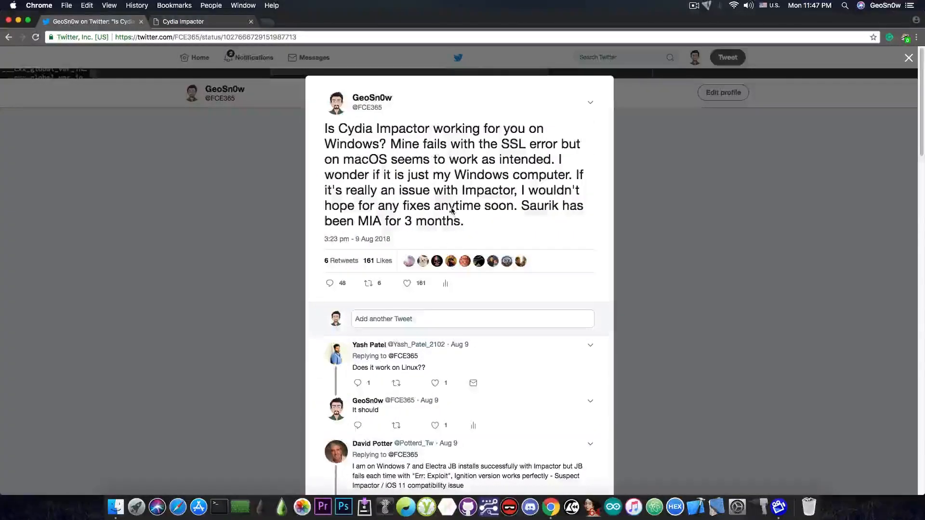